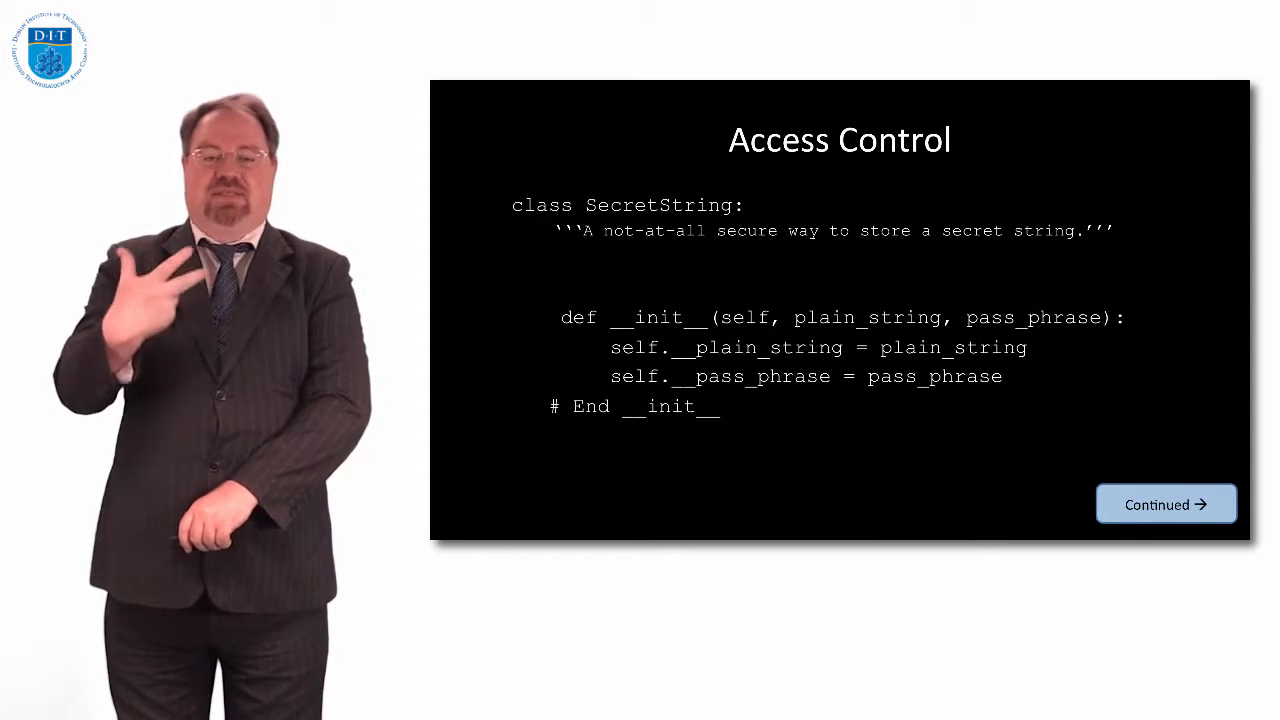
pyautogui.click(1166, 504)
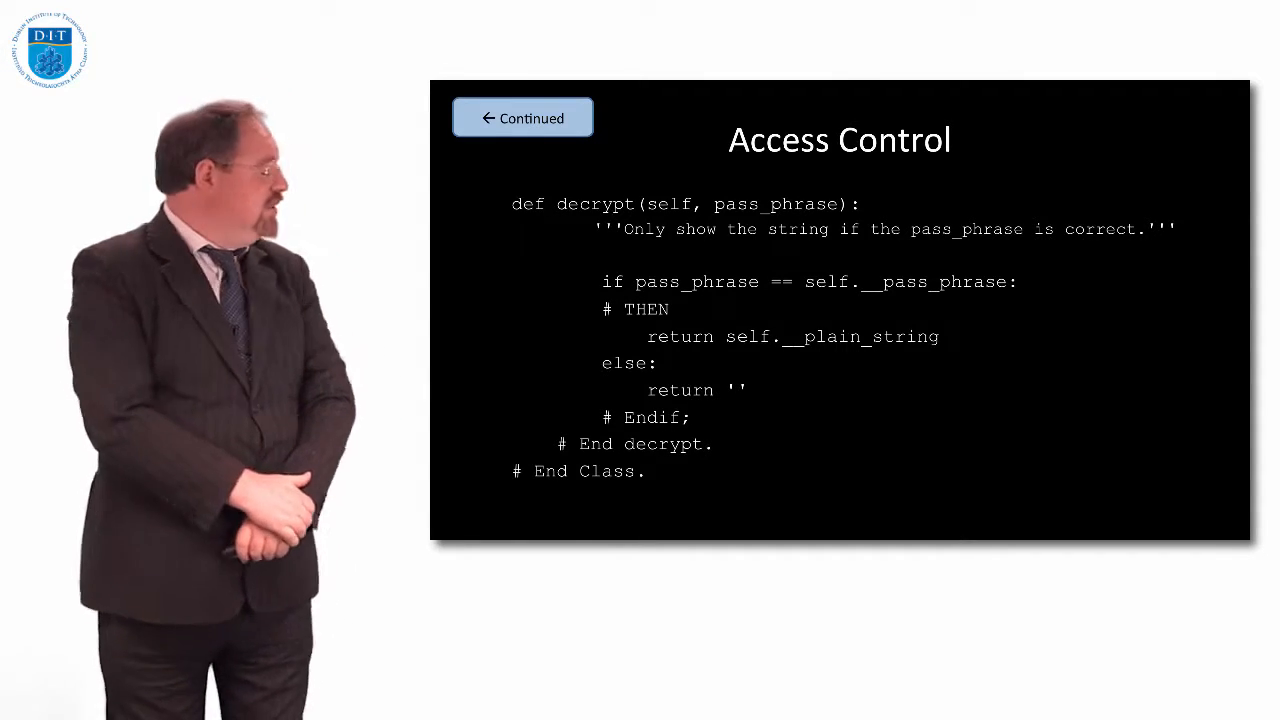
pyautogui.click(522, 117)
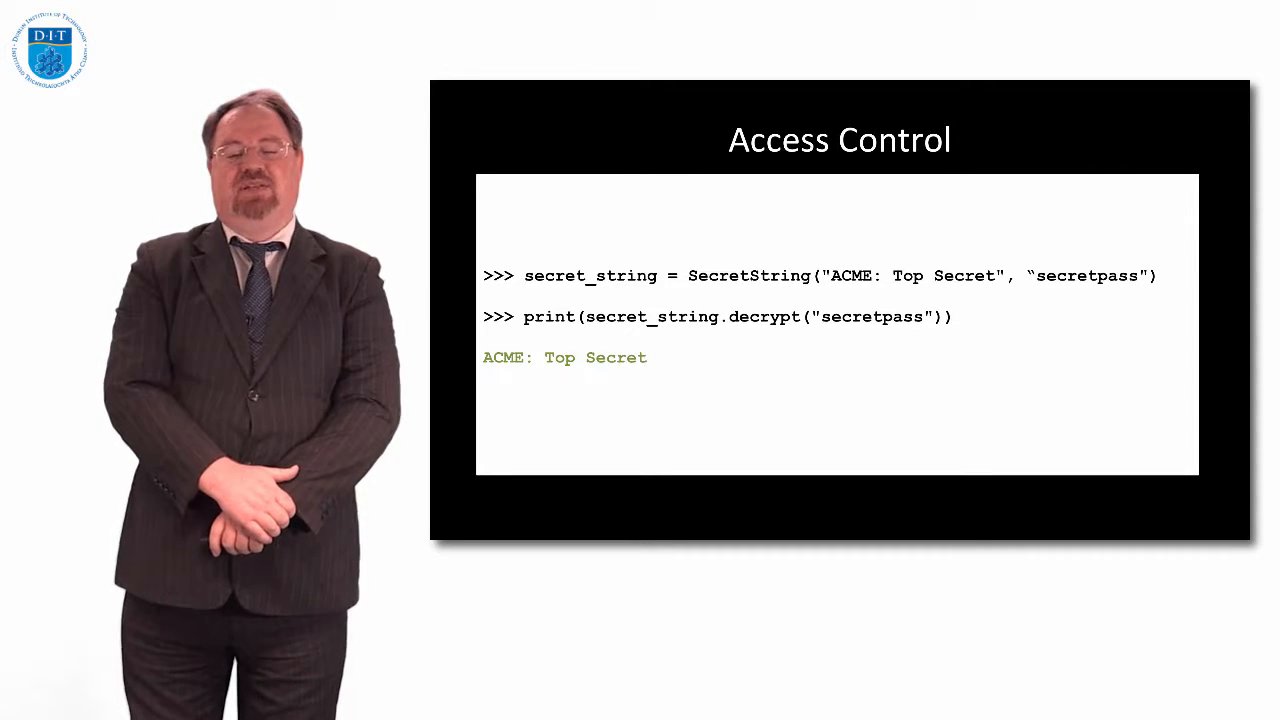